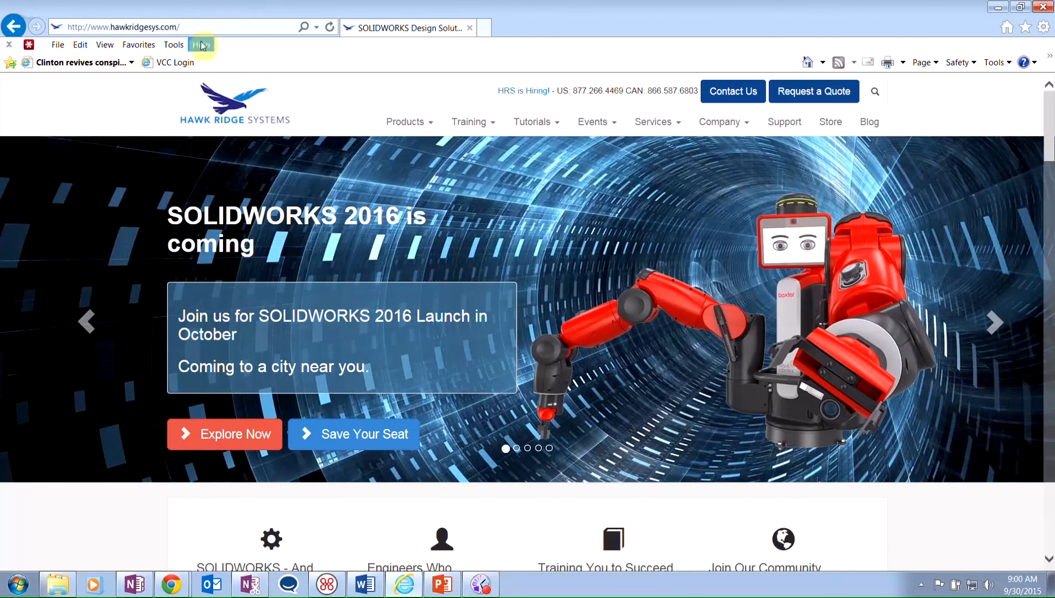
- Go to mysolidworks.com and sign in with the SOLIDWORKS ID email and password
{"action": "type", "text": "mysolidworks.com/"}
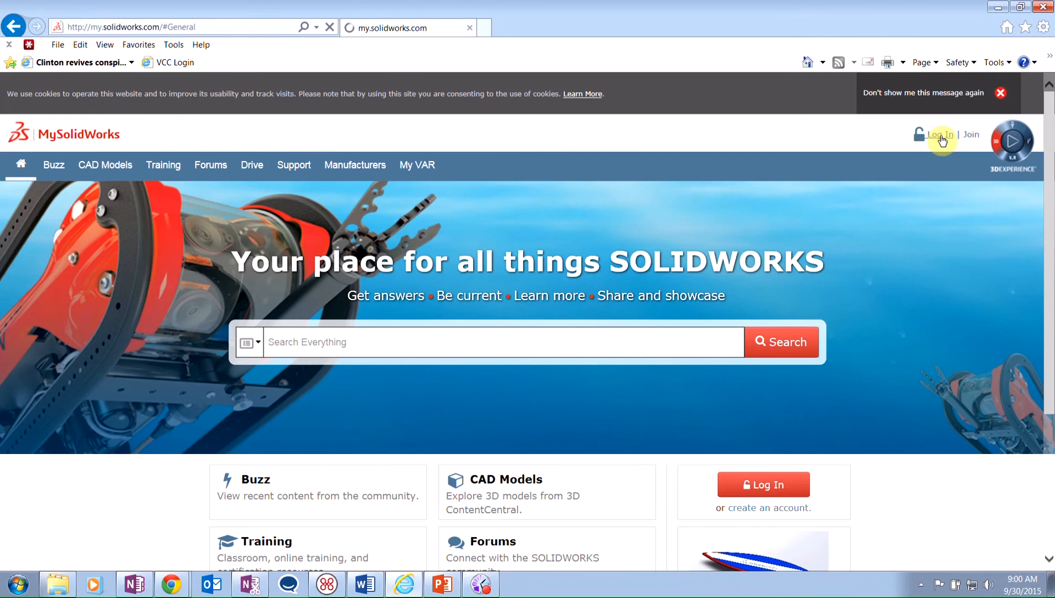
{"action": "left_click", "coordinate": [937, 134]}
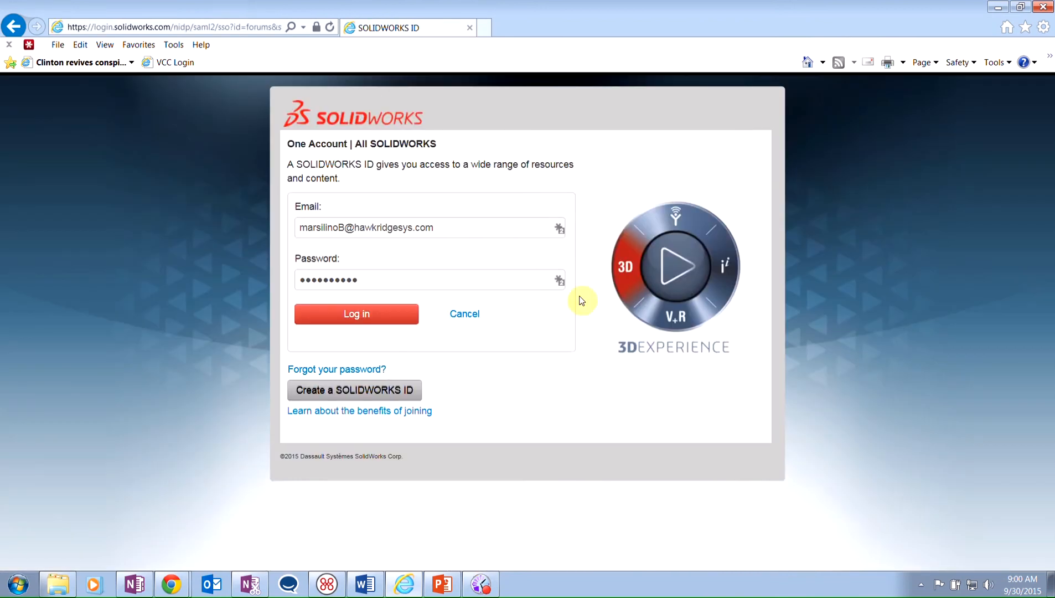
{"action": "left_click", "coordinate": [357, 313]}
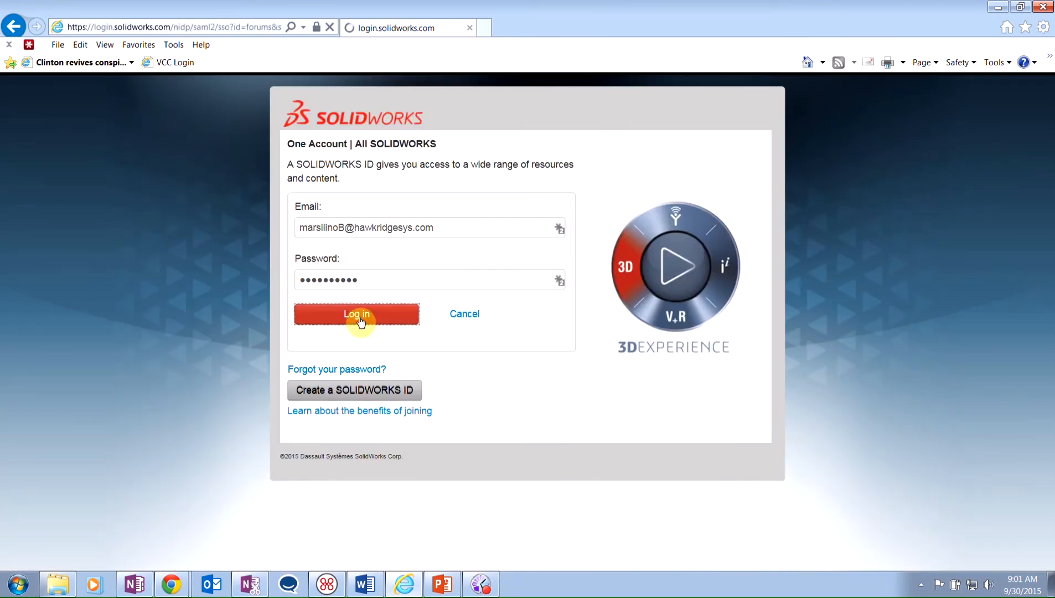
{"action": "left_click", "coordinate": [357, 314]}
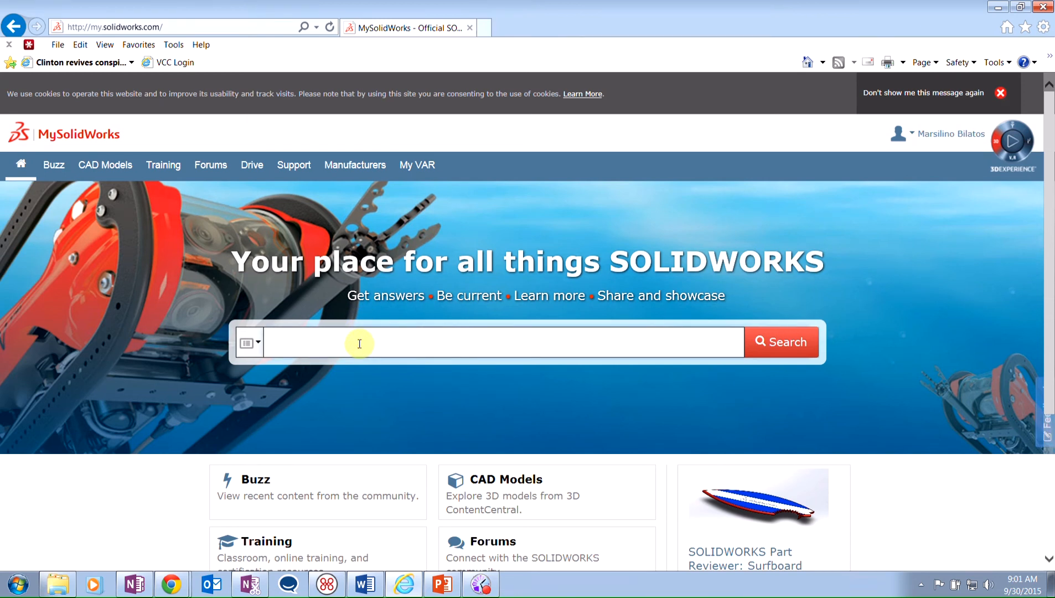
- Search MySolidWorks for s-069491 and read the GdtAnalysisSupport.dll solution answer
{"action": "type", "text": "s-069491"}
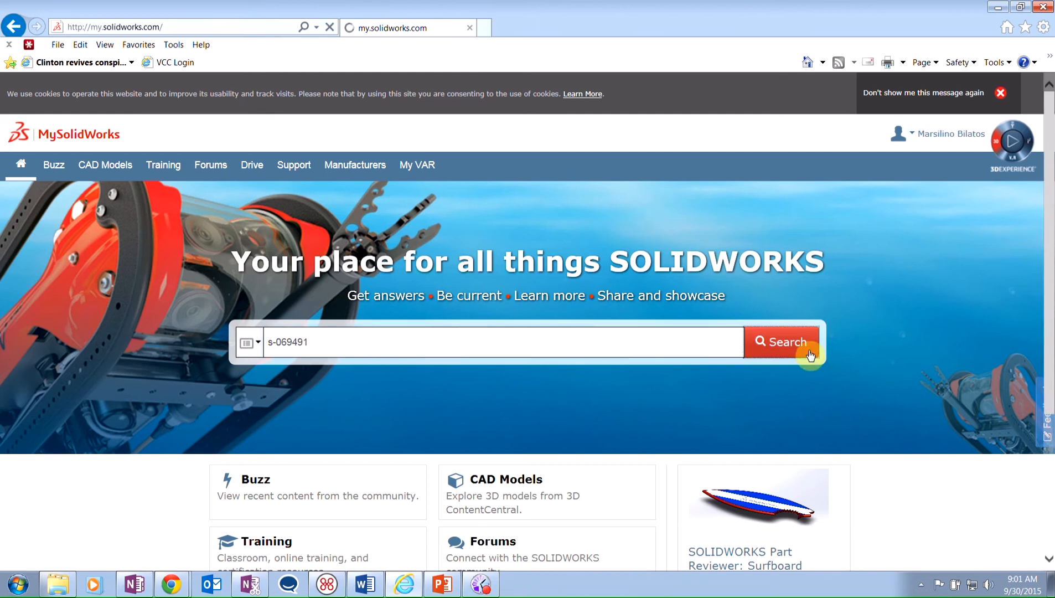
{"action": "left_click", "coordinate": [782, 342]}
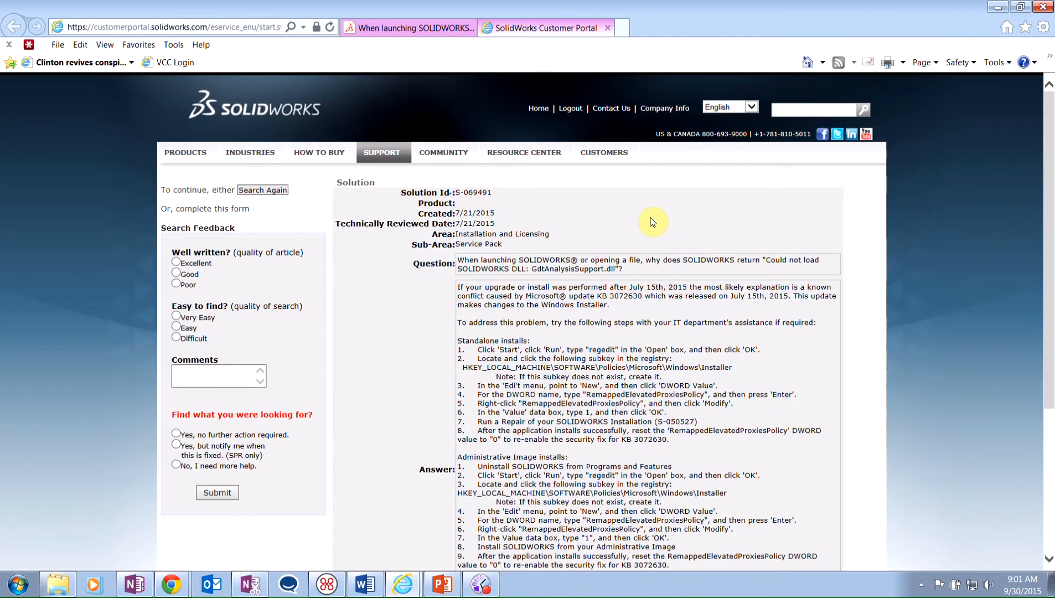
{"action": "scroll", "scroll_direction": "down", "scroll_amount": 3}
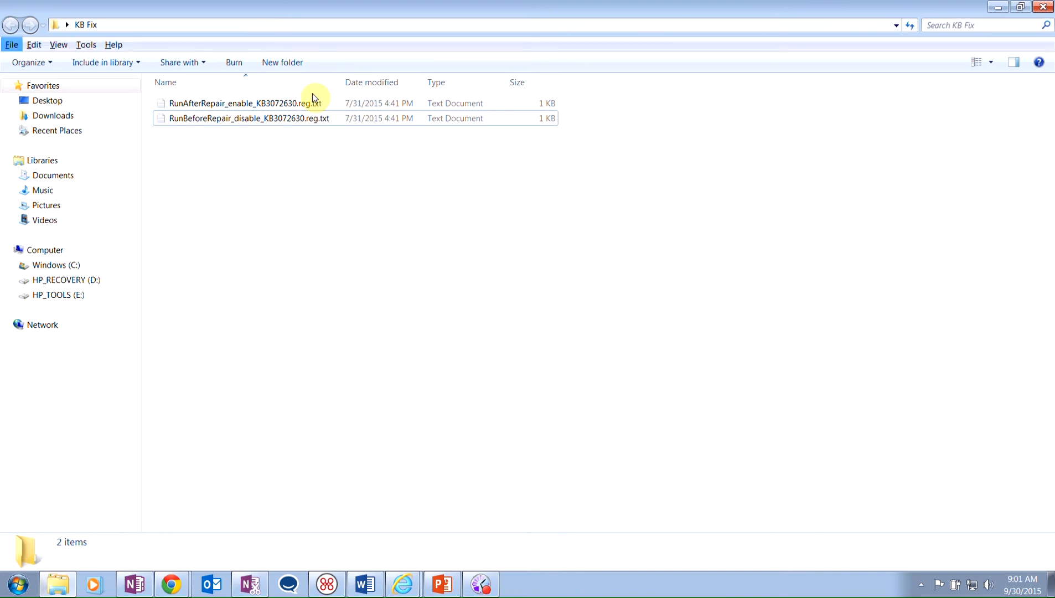
- In Folder Options View settings, uncheck 'Hide extensions for known file types'
{"action": "left_click", "coordinate": [85, 45]}
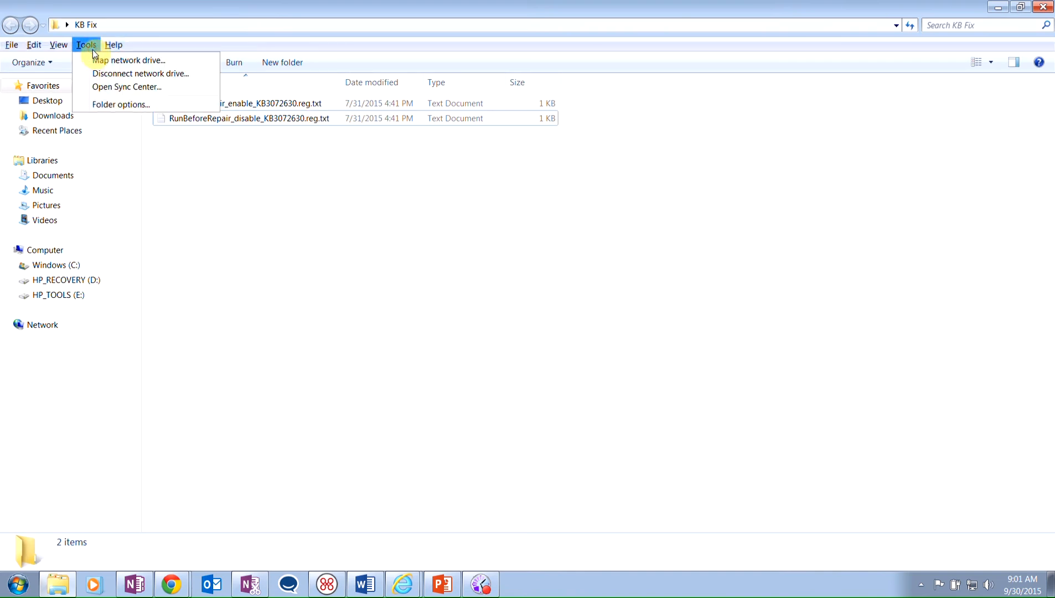
{"action": "left_click", "coordinate": [121, 104]}
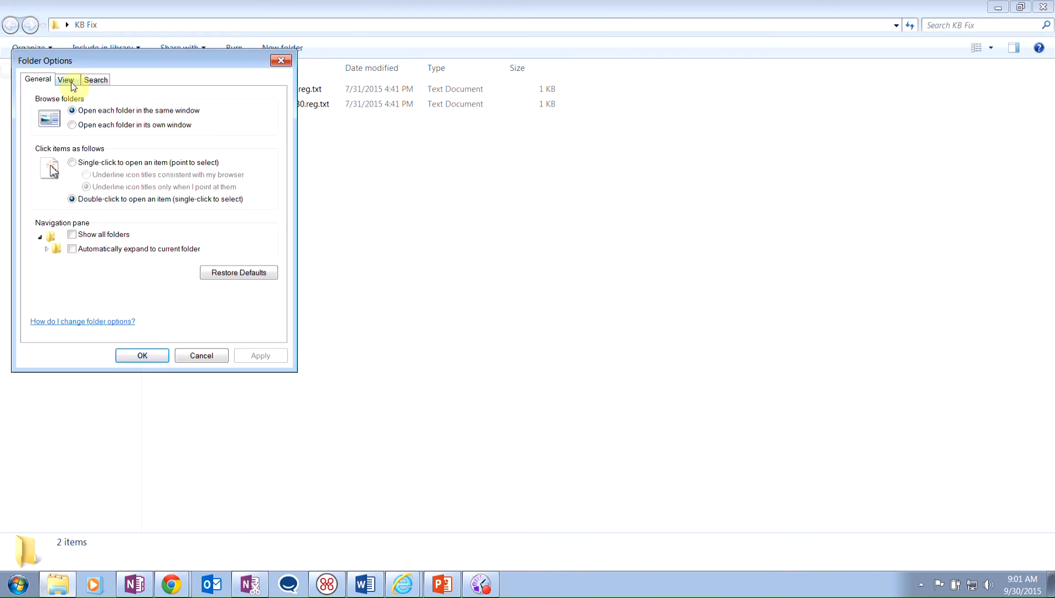
{"action": "left_click", "coordinate": [65, 80]}
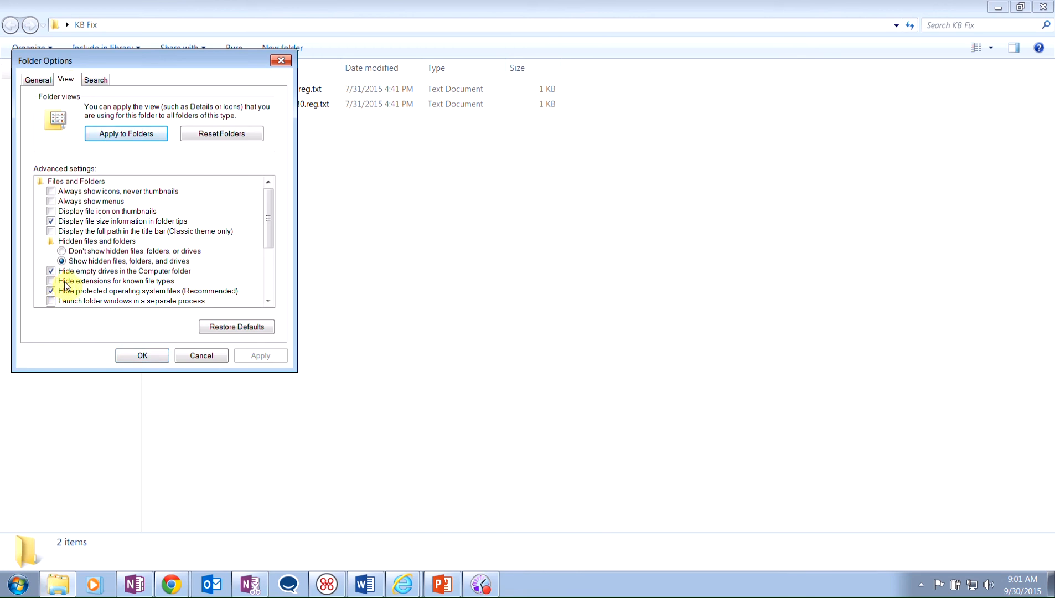
{"action": "left_click", "coordinate": [51, 290]}
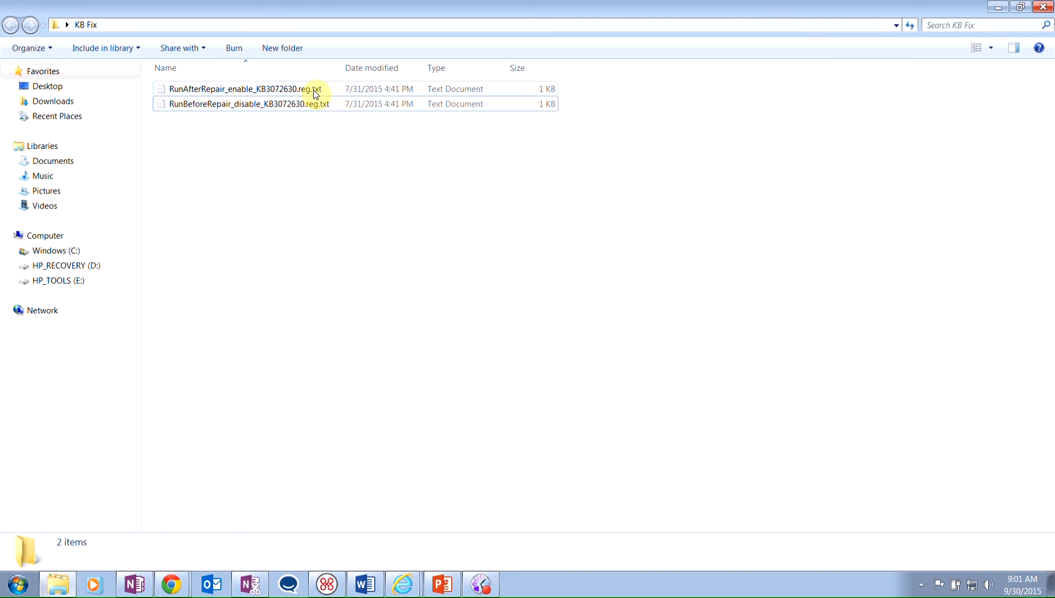
- Rename the RunAfterRepair file from .reg.txt to .reg, confirming the extension change
{"action": "right_click", "coordinate": [241, 88]}
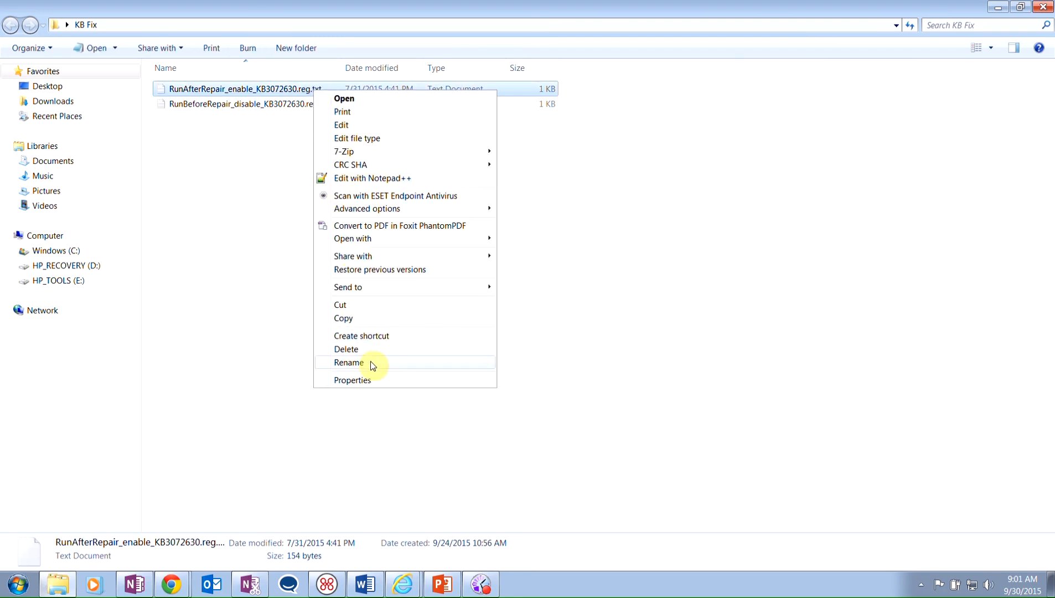
{"action": "left_click", "coordinate": [349, 362]}
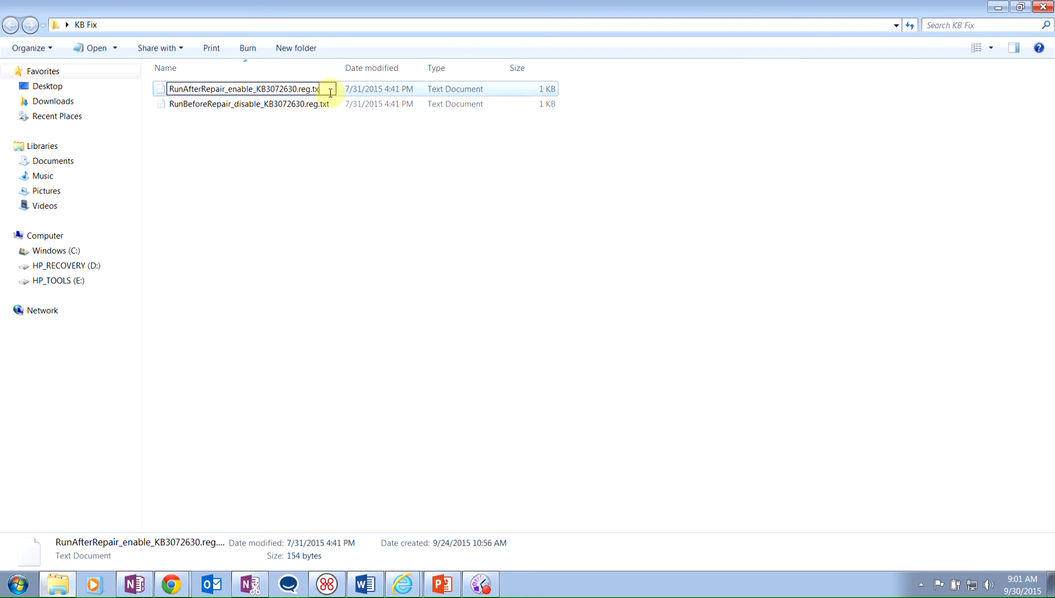
{"action": "key", "text": "Enter"}
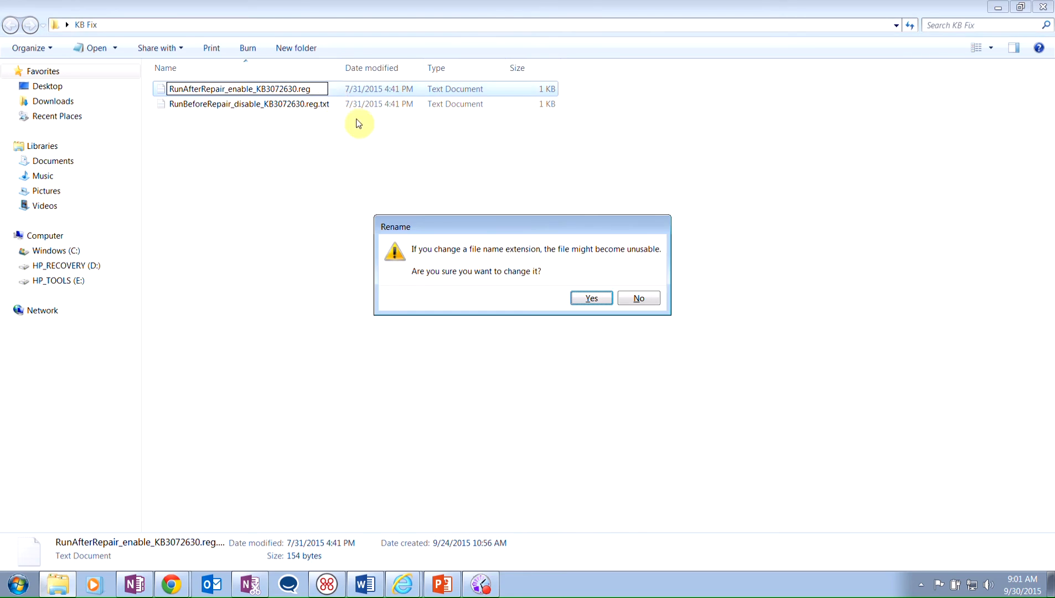
{"action": "left_click", "coordinate": [591, 298]}
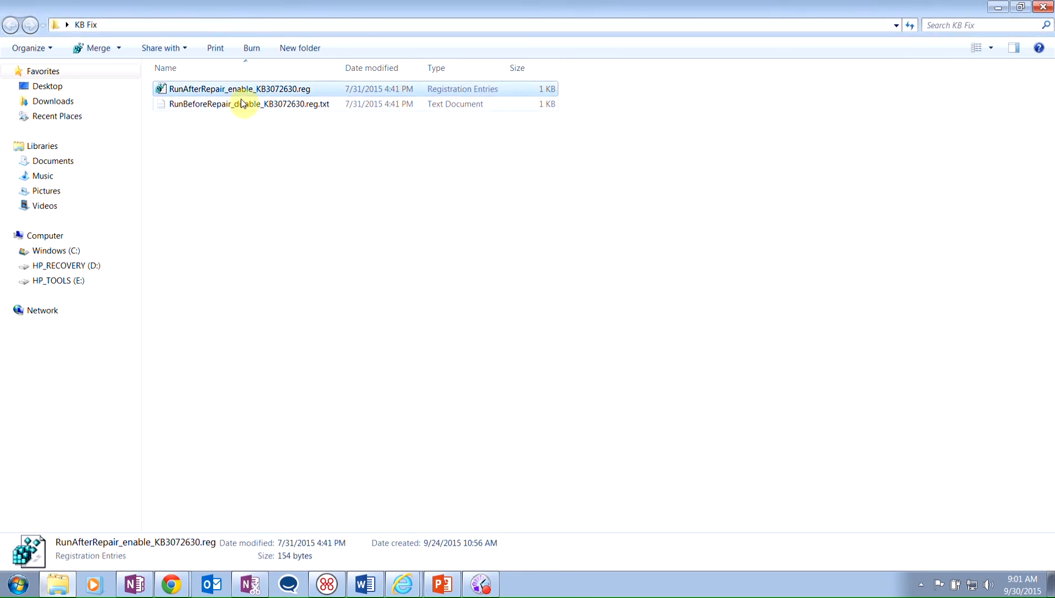
- Rename the RunBeforeRepair file from .reg.txt to .reg, confirming the extension change
{"action": "right_click", "coordinate": [243, 104]}
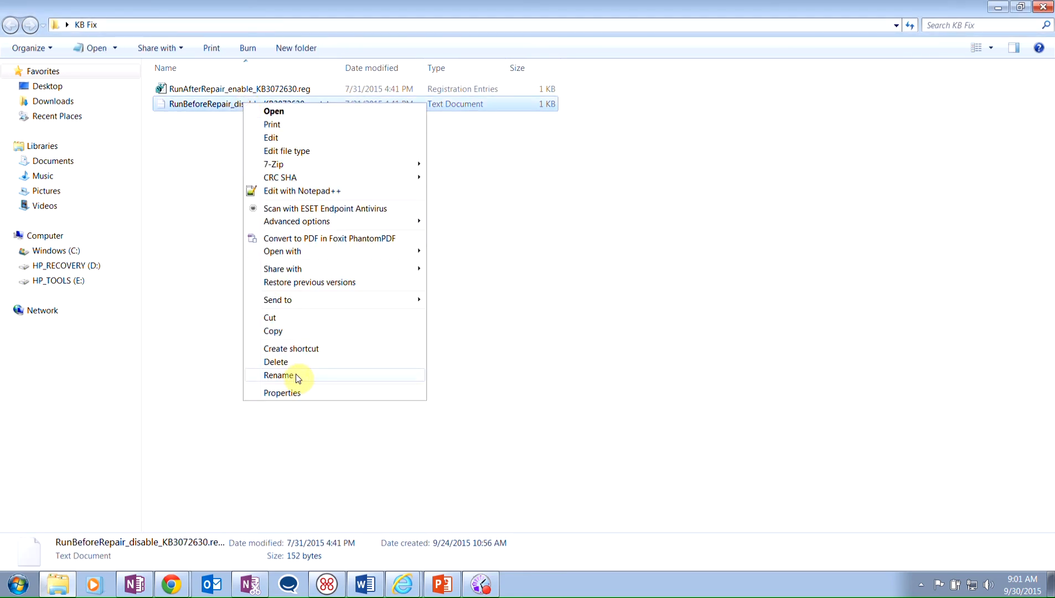
{"action": "left_click", "coordinate": [278, 375]}
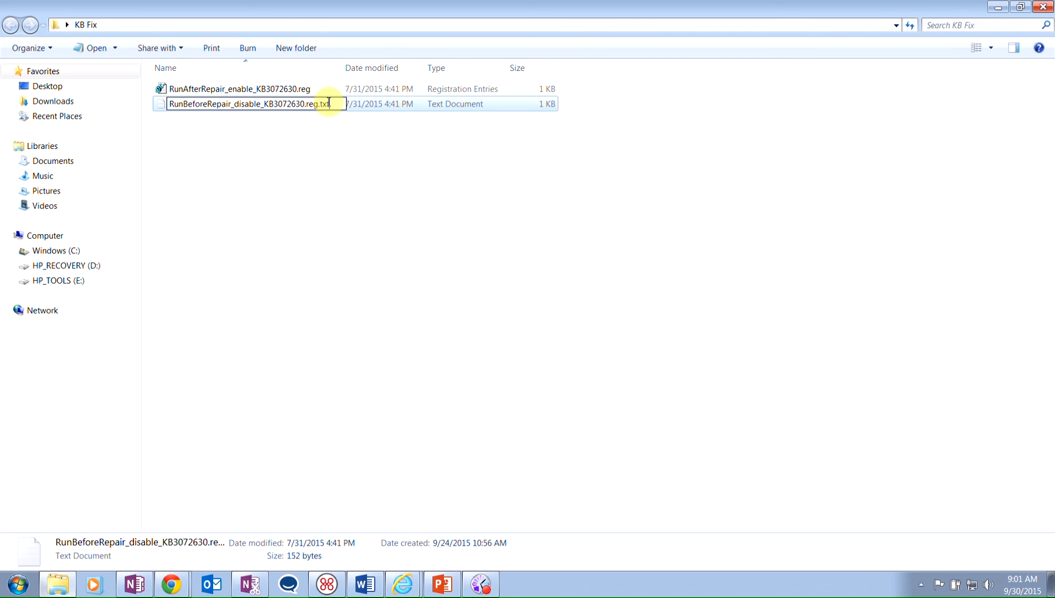
{"action": "key", "text": "enter"}
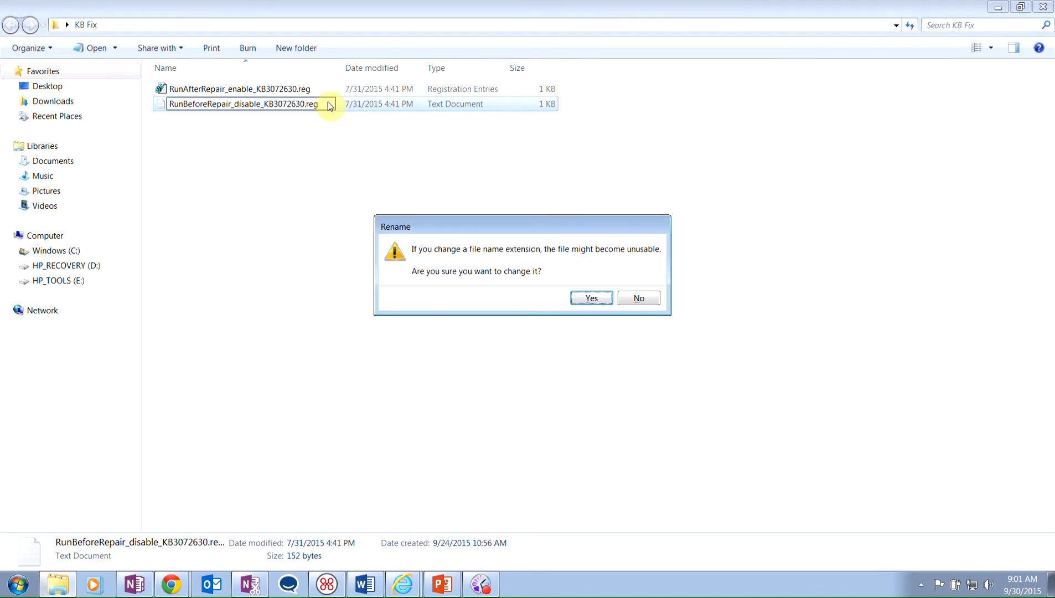
{"action": "left_click", "coordinate": [590, 297]}
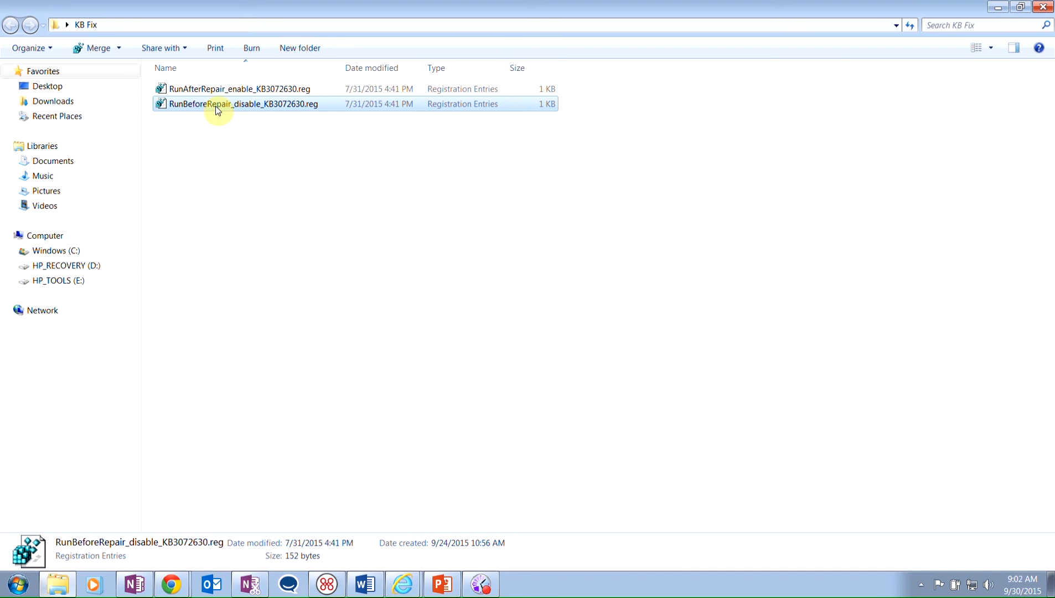
- Run RunBeforeRepair_disable_KB3072630.reg, allow the unverified file and accept the success message
{"action": "double_click", "coordinate": [238, 103]}
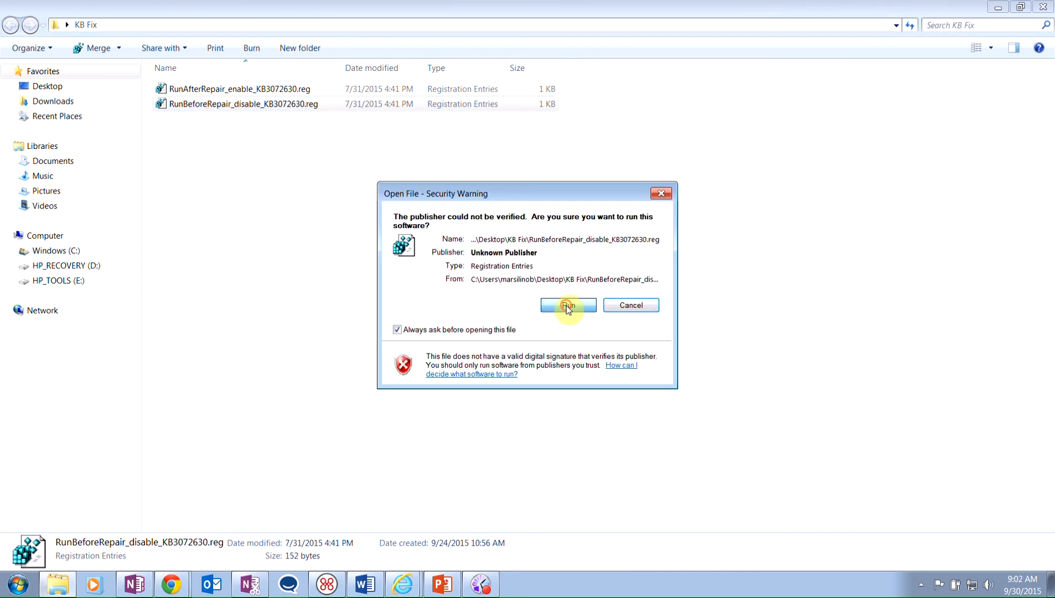
{"action": "left_click", "coordinate": [568, 304]}
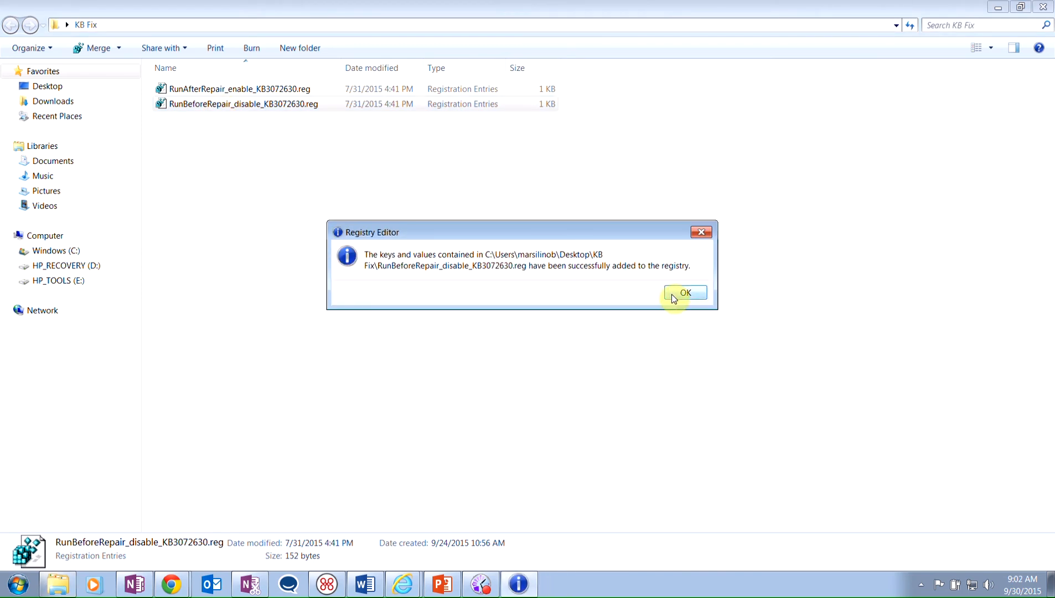
{"action": "left_click", "coordinate": [684, 292]}
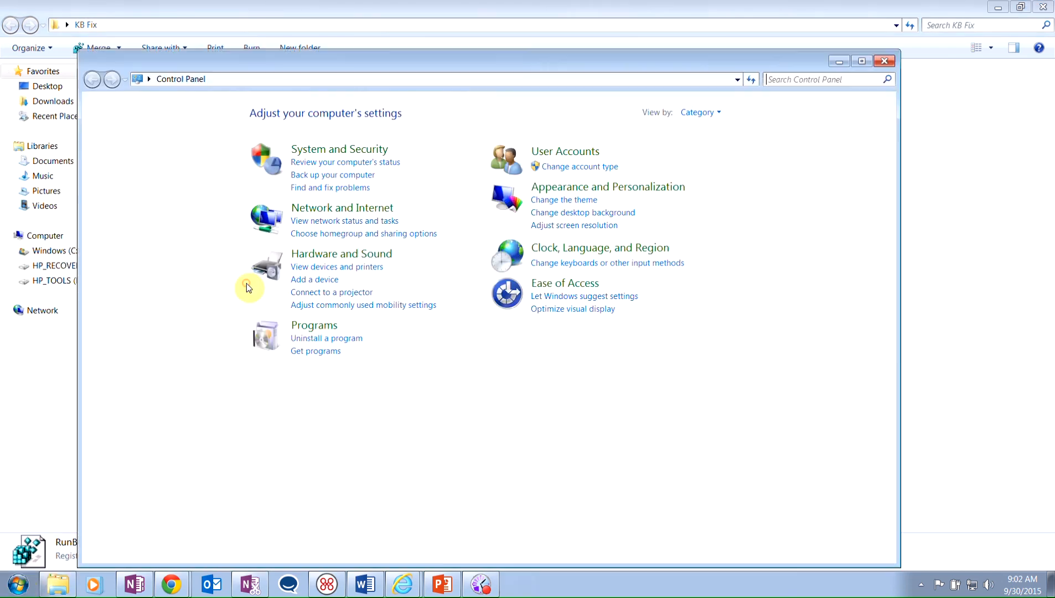
- From Programs and Features, change SOLIDWORKS 2015 and proceed with repairing the individual installation
{"action": "left_click", "coordinate": [327, 338]}
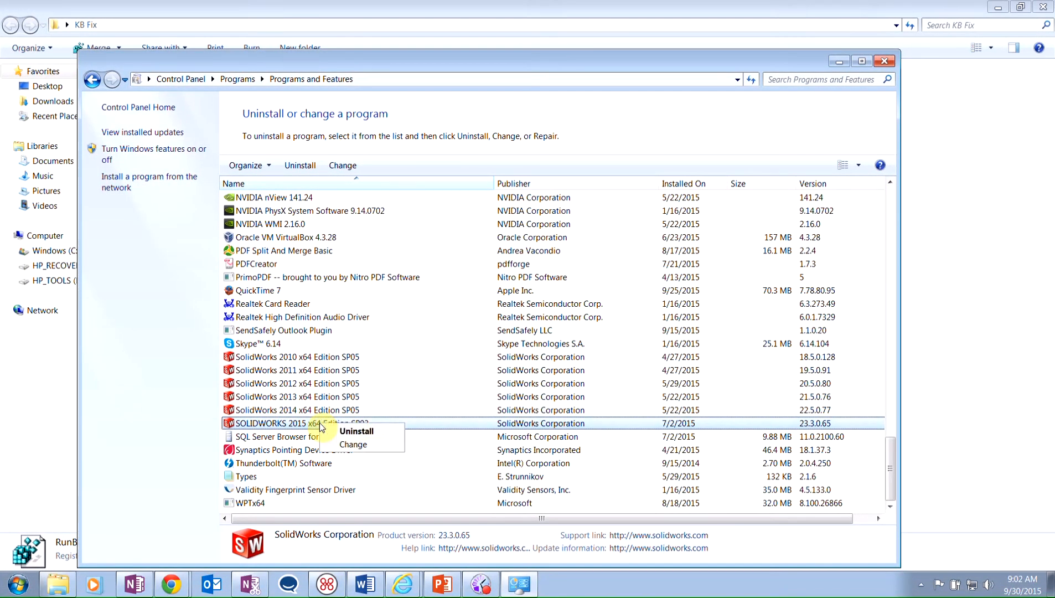
{"action": "left_click", "coordinate": [353, 444]}
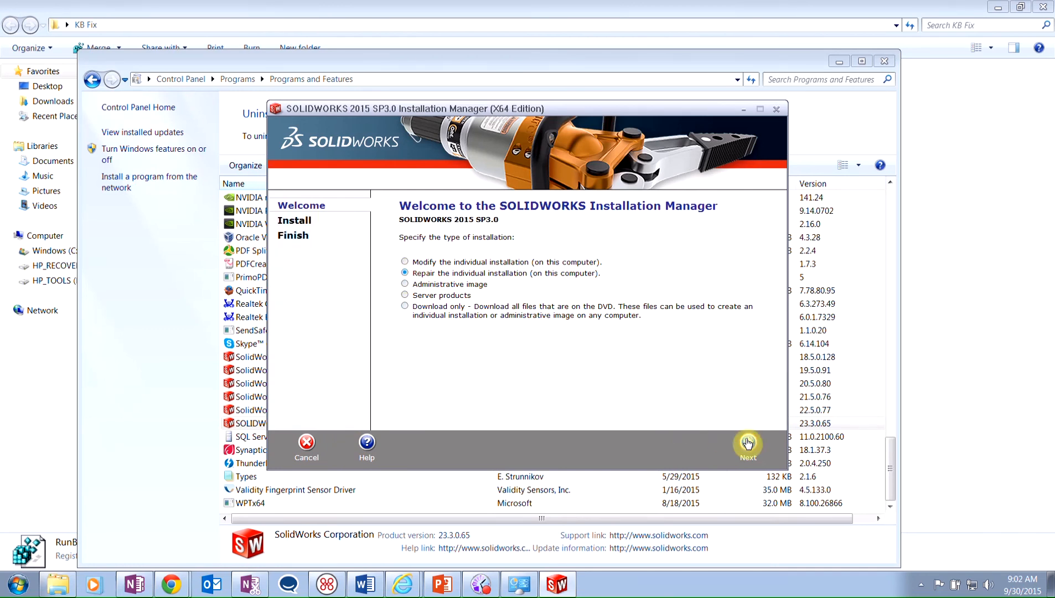
{"action": "left_click", "coordinate": [748, 444]}
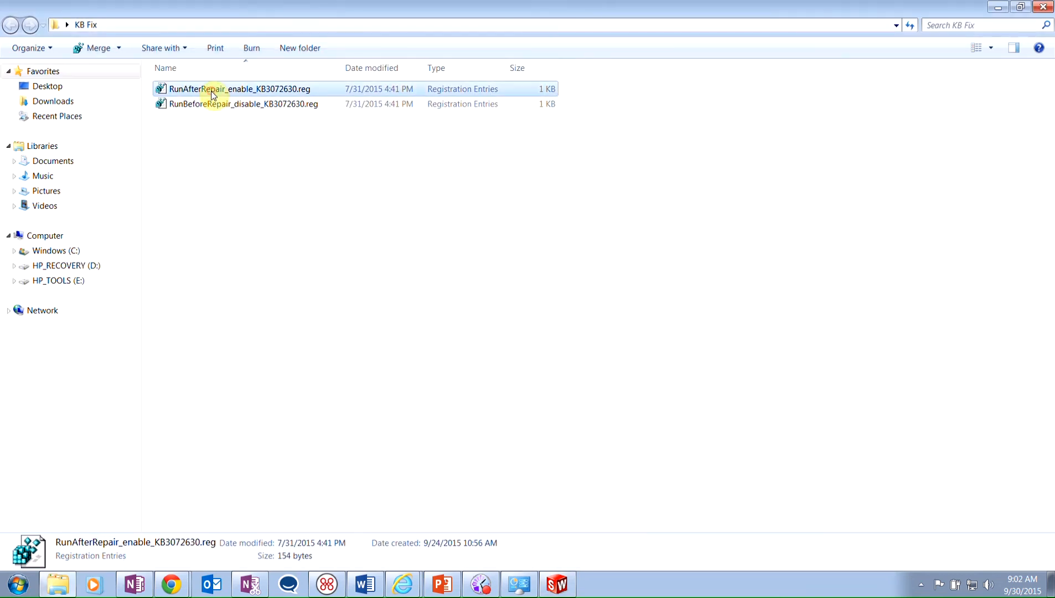
- Run RunAfterRepair_enable_KB3072630.reg, allow the unverified file and confirm the registry addition
{"action": "double_click", "coordinate": [241, 89]}
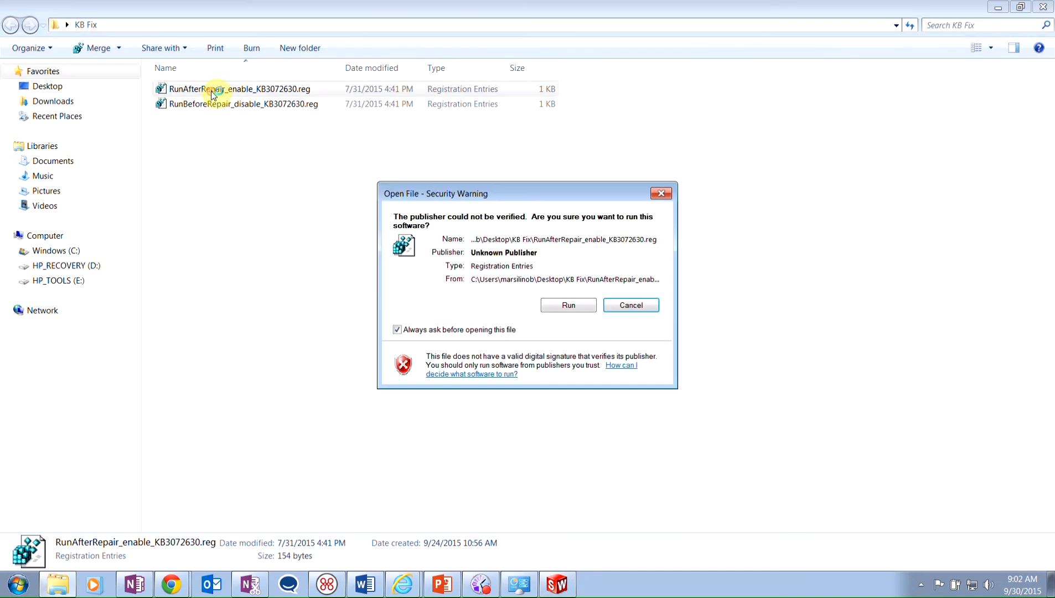
{"action": "left_click", "coordinate": [567, 304]}
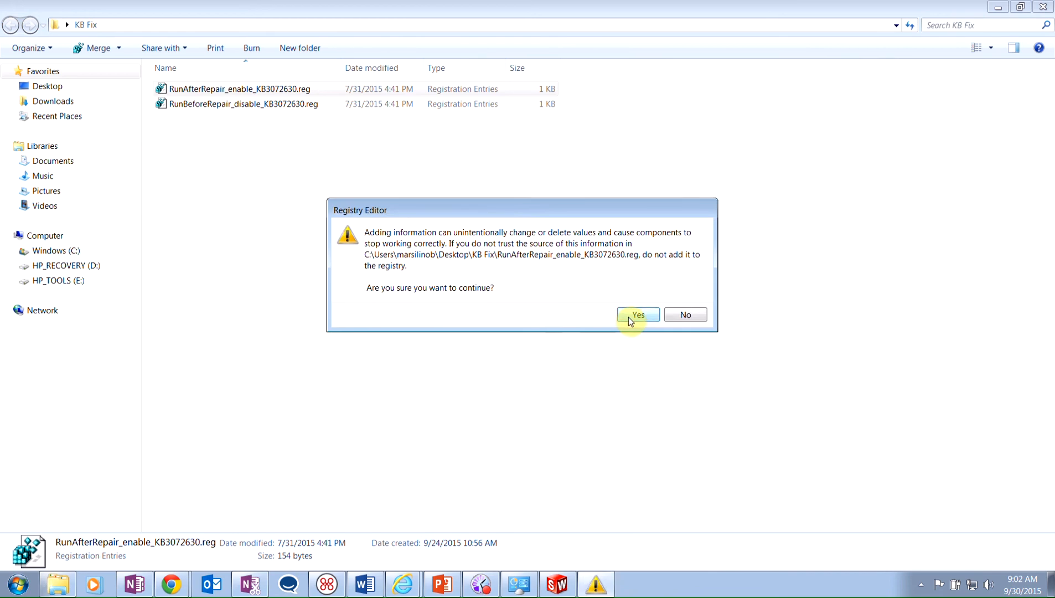
{"action": "left_click", "coordinate": [638, 315]}
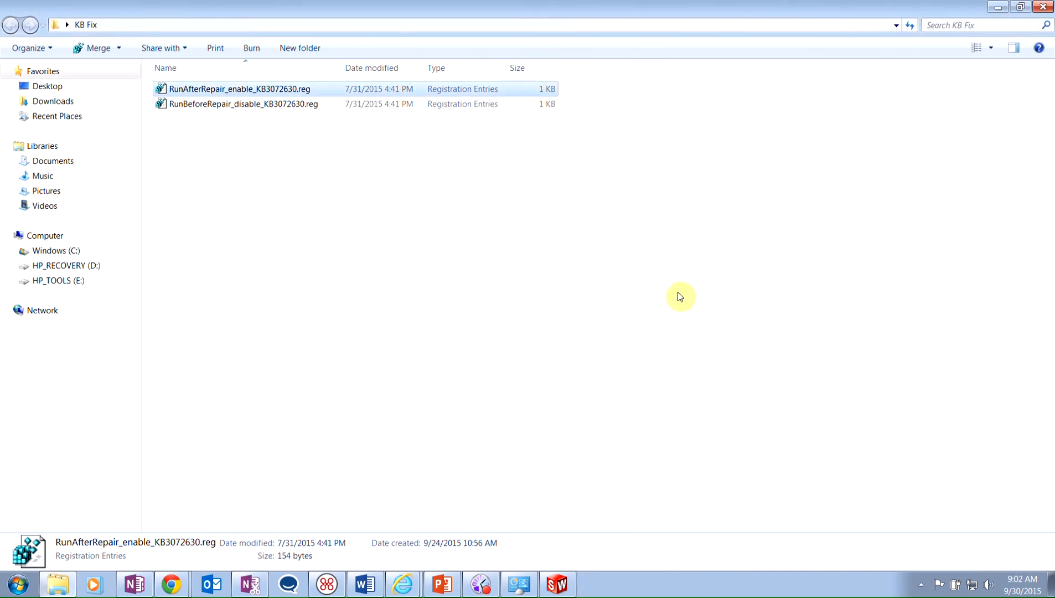